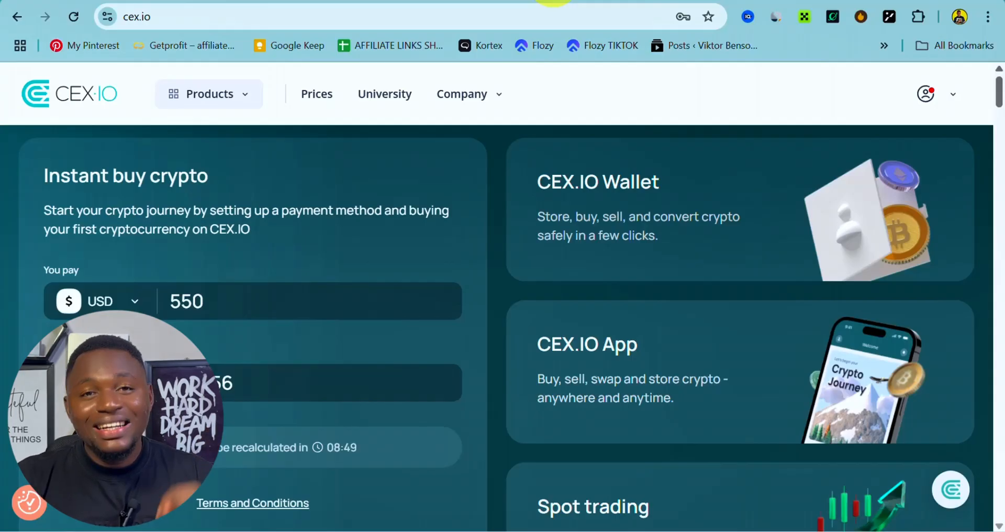
- Reach the Set Leverage dialog from the AVAX-USDT margin order panel
left_click(461, 93)
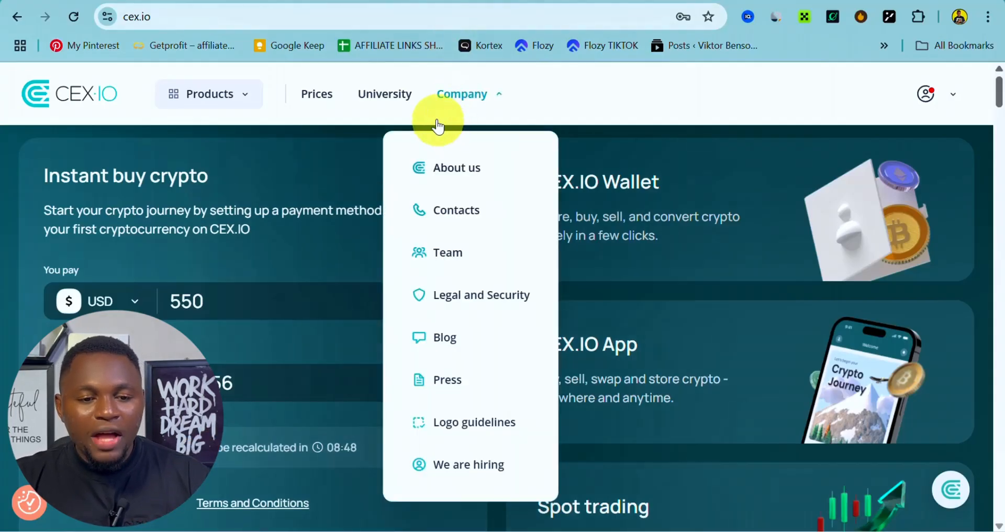
left_click(209, 93)
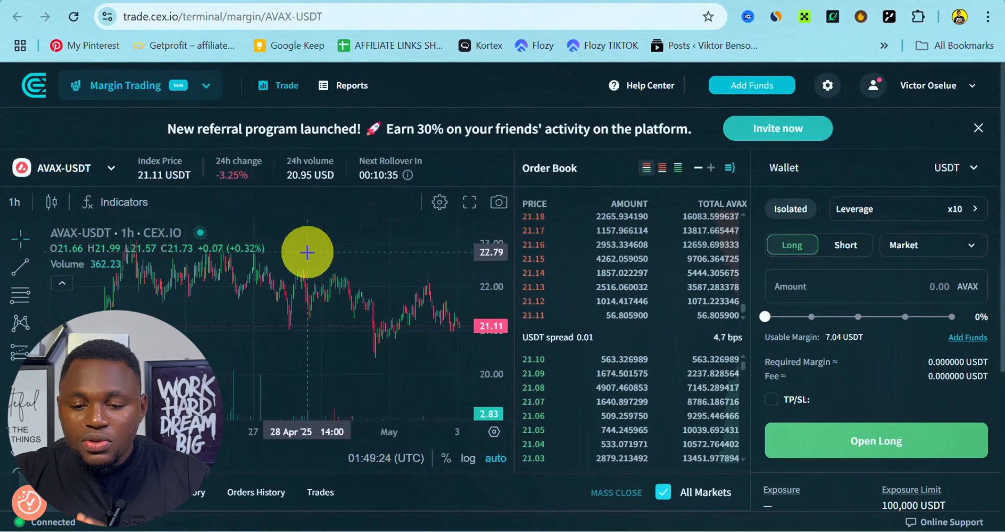
mouse_move(821, 190)
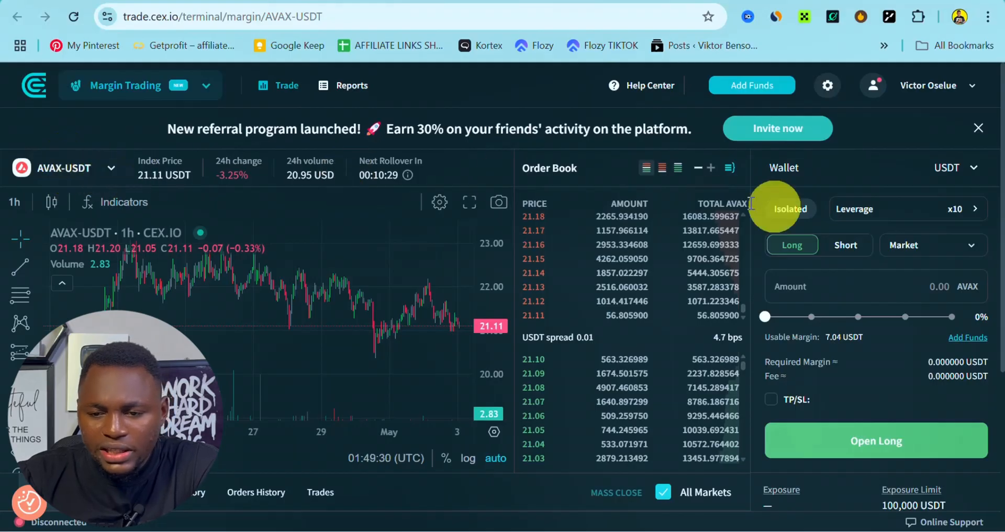
mouse_move(866, 208)
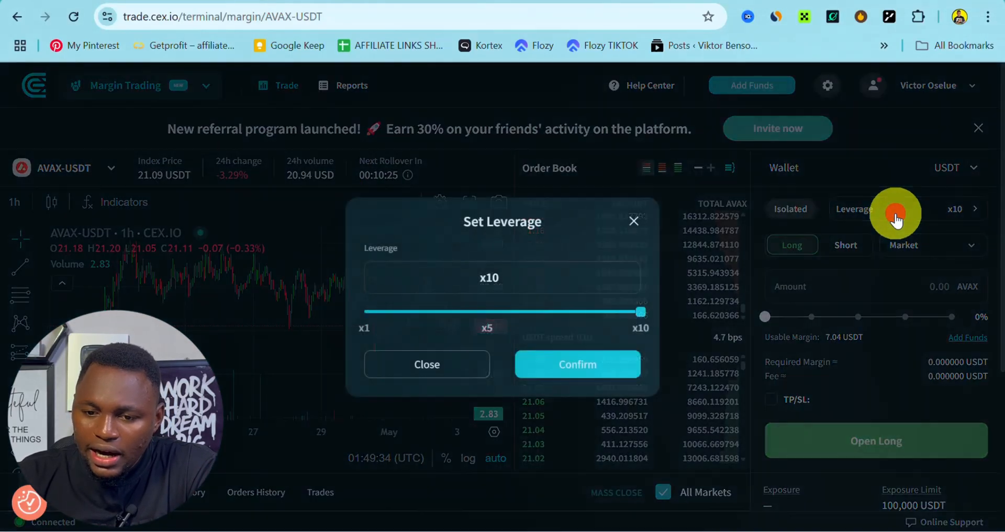
- Confirm x5 leverage for the long order so it uses the full available margin
left_click_drag(640, 312, 487, 312)
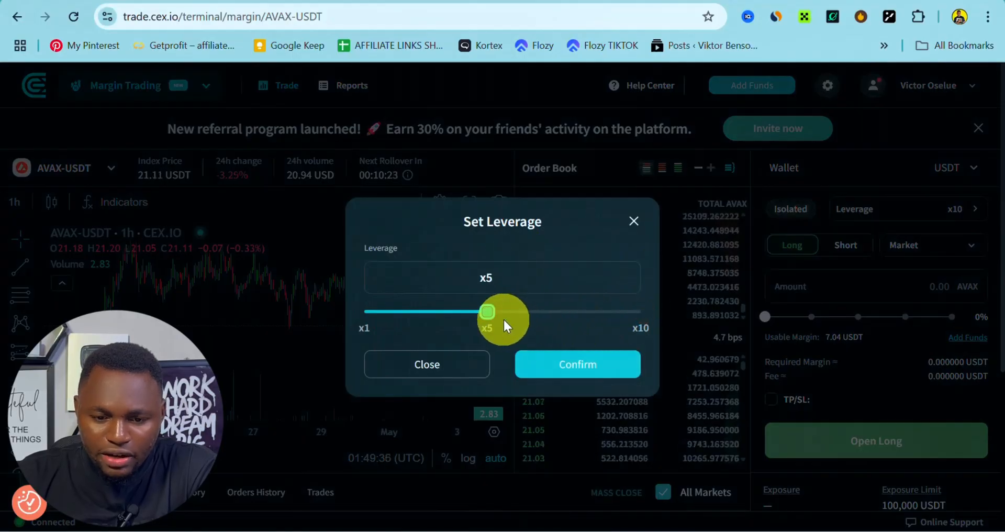
left_click(576, 364)
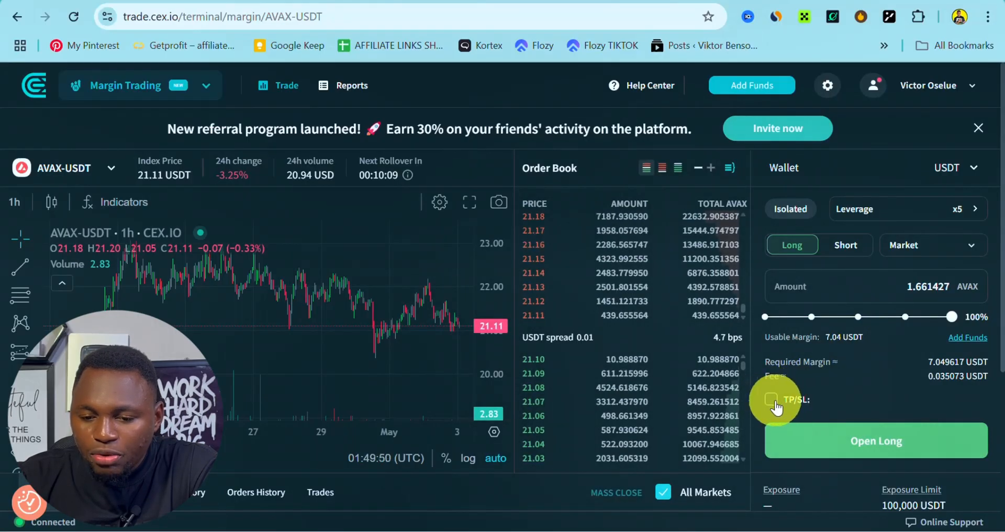
- Enable TP/SL on the long order, reaching the empty Take Profit Price field
left_click(772, 399)
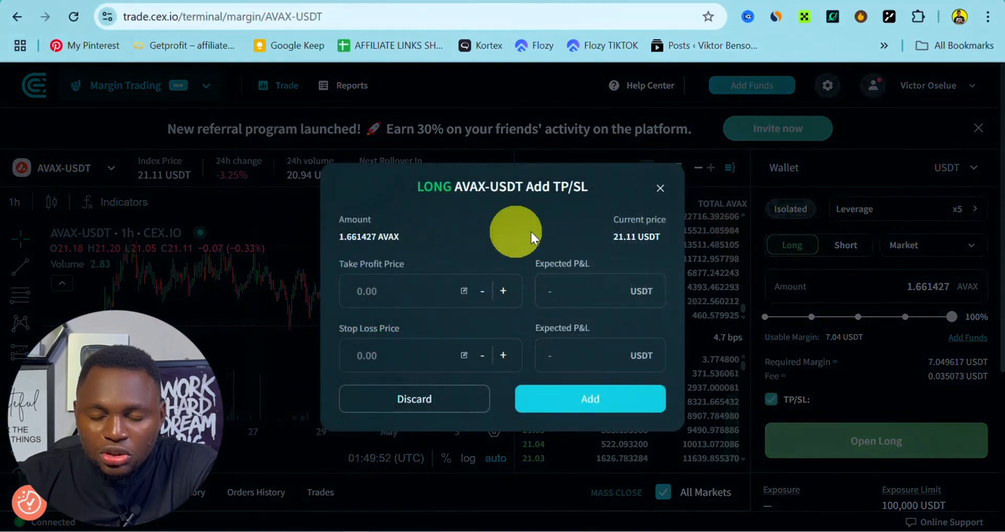
mouse_move(427, 266)
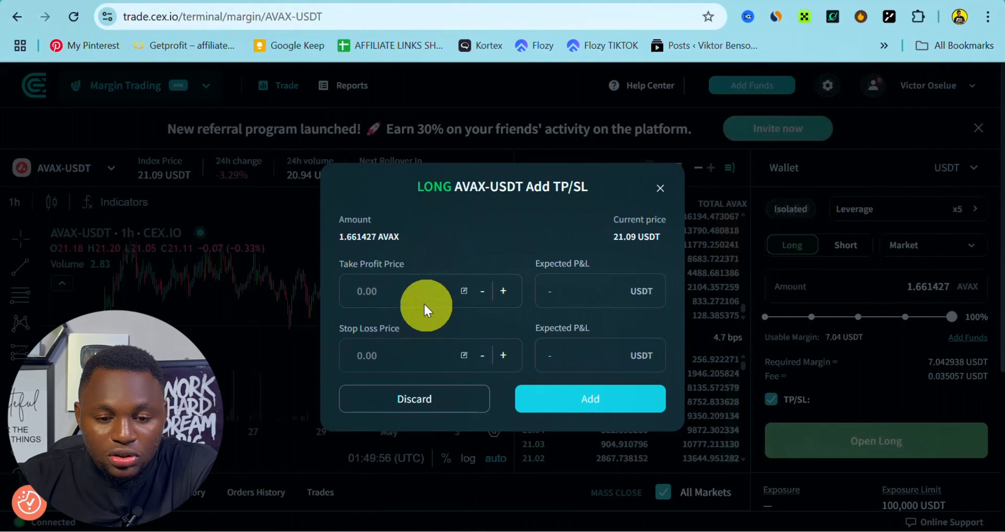
left_click(398, 291)
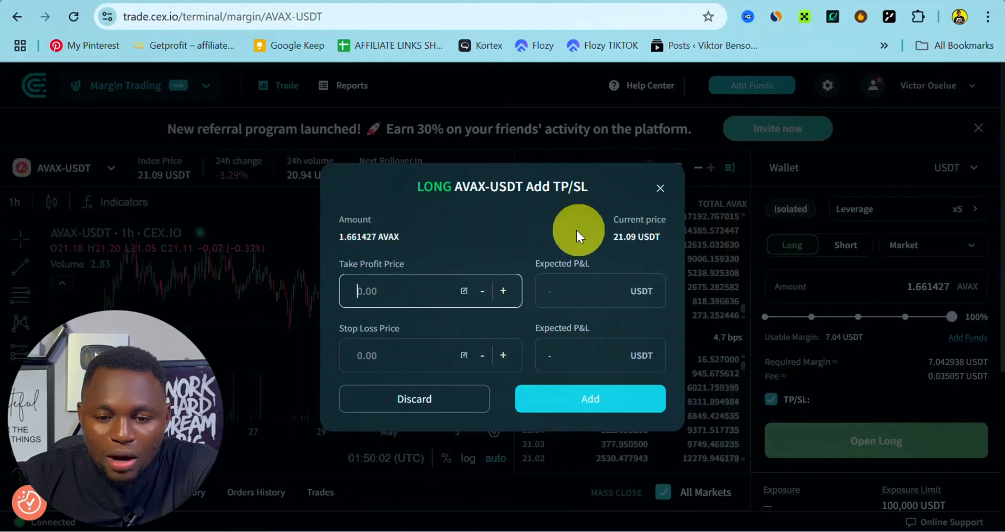
mouse_move(622, 269)
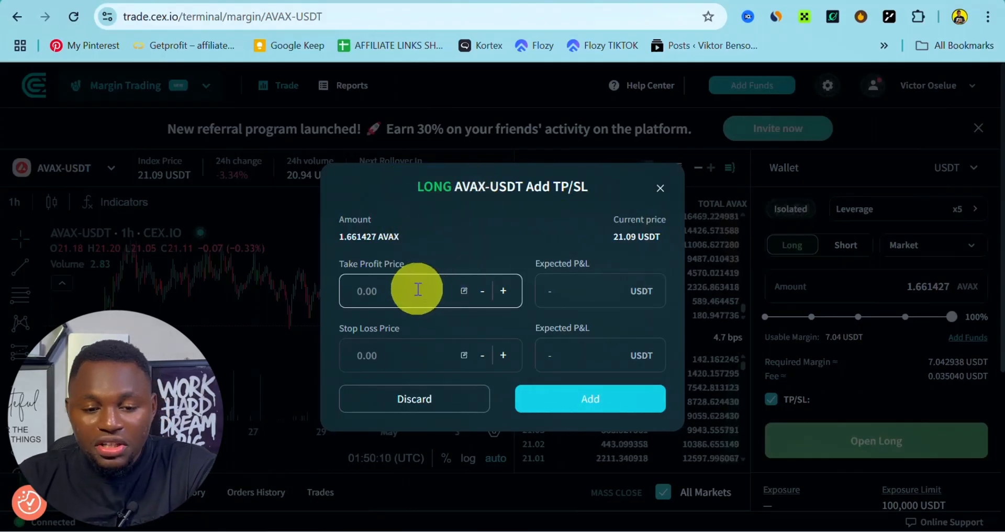
- Save take-profit 30 and stop-loss 19 on the AVAX-USDT long order
type("22")
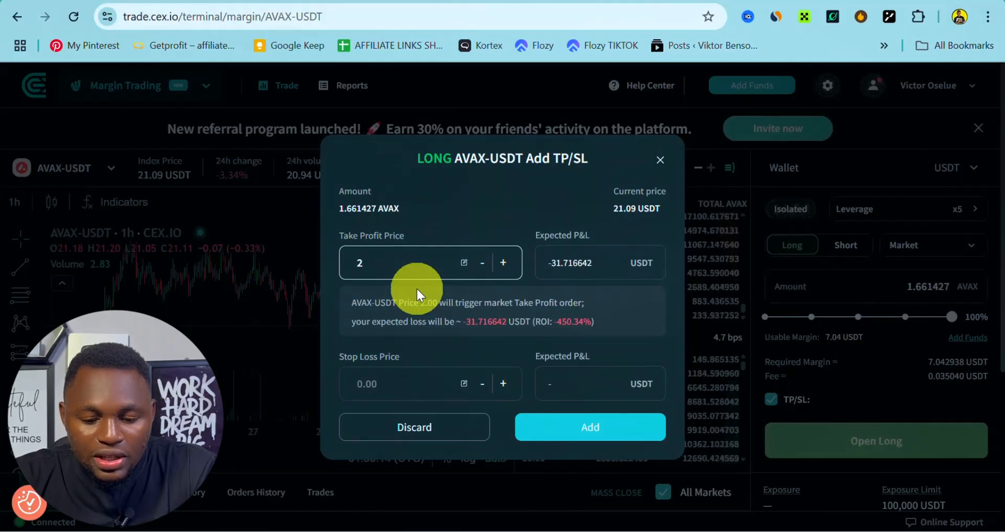
type("30")
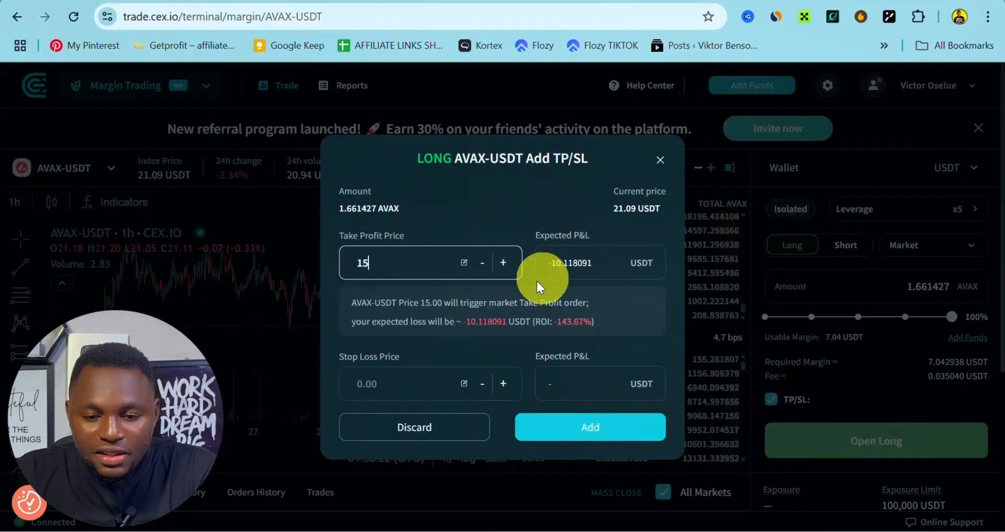
mouse_move(574, 264)
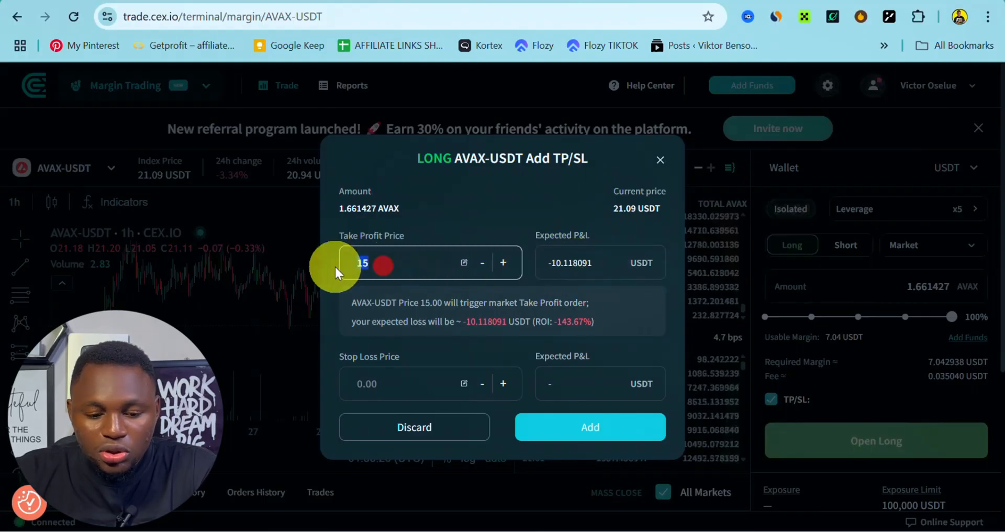
type("30")
left_click(431, 383)
type("1")
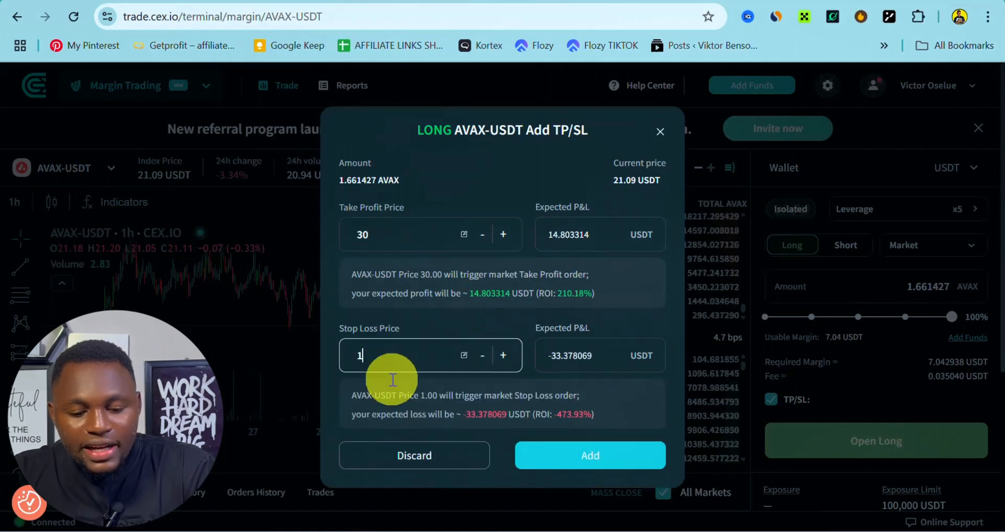
type("9")
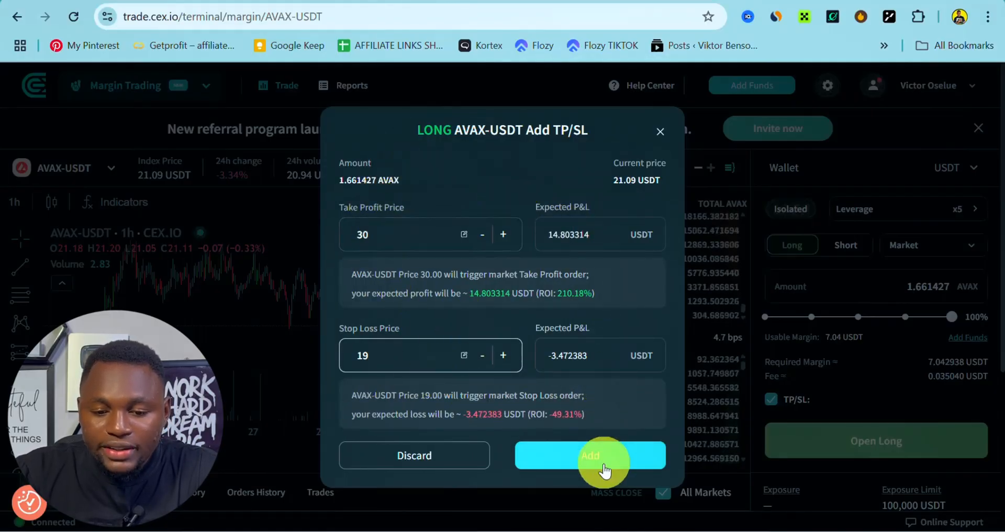
left_click(590, 456)
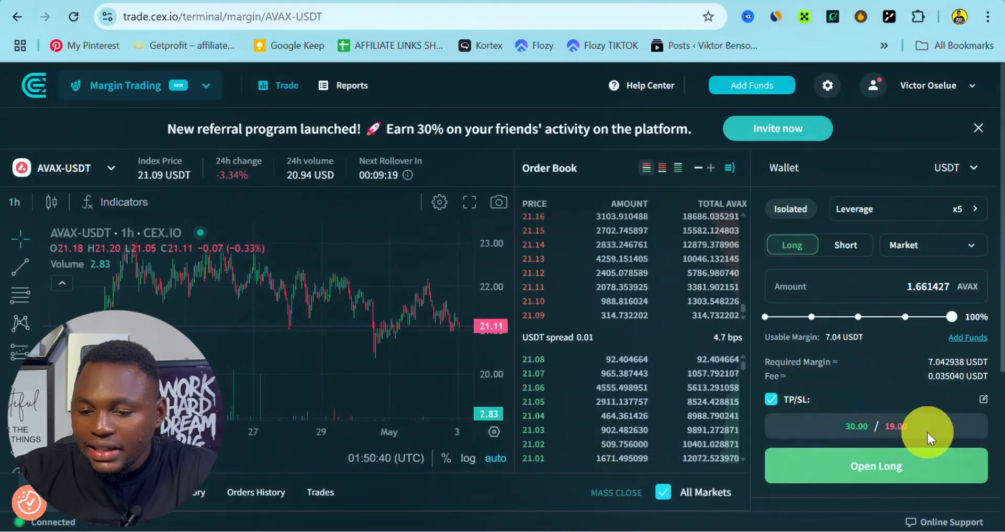
mouse_move(124, 202)
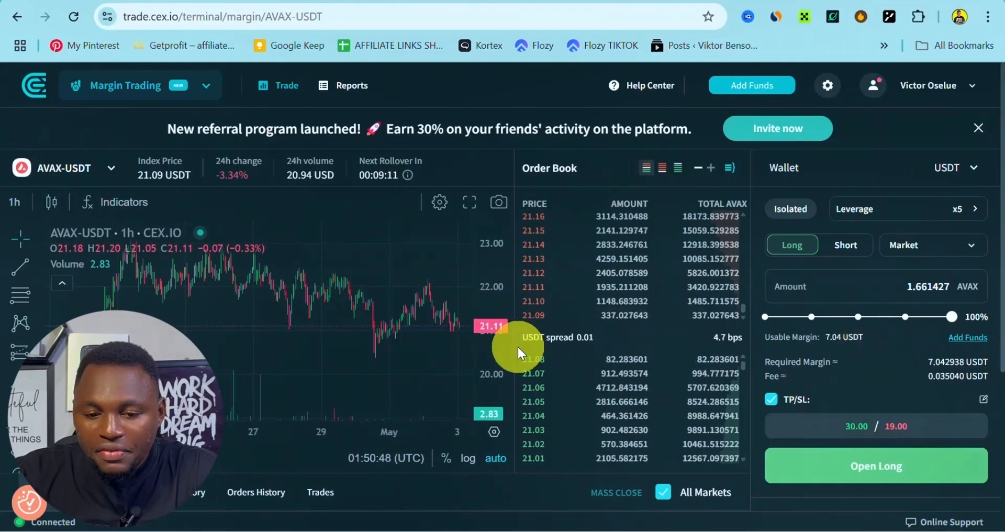
mouse_move(471, 331)
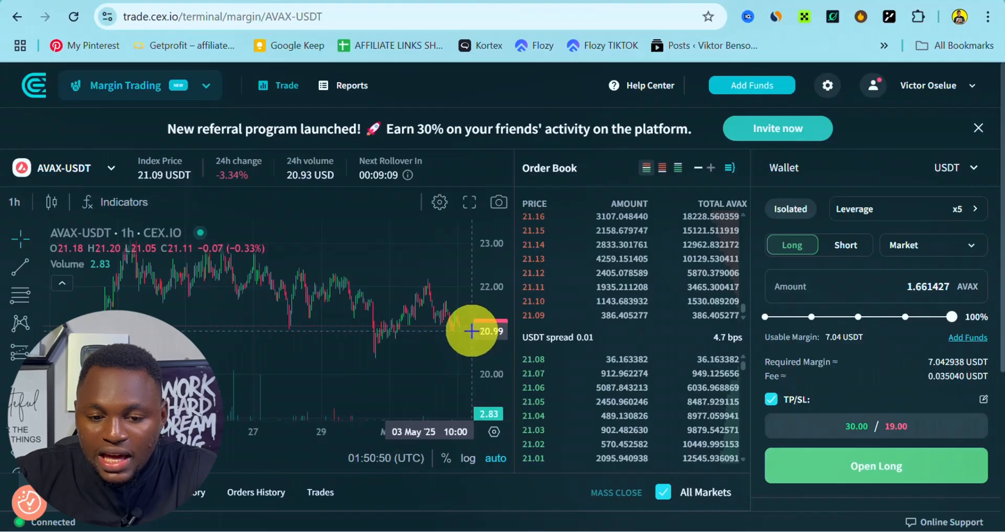
mouse_move(897, 442)
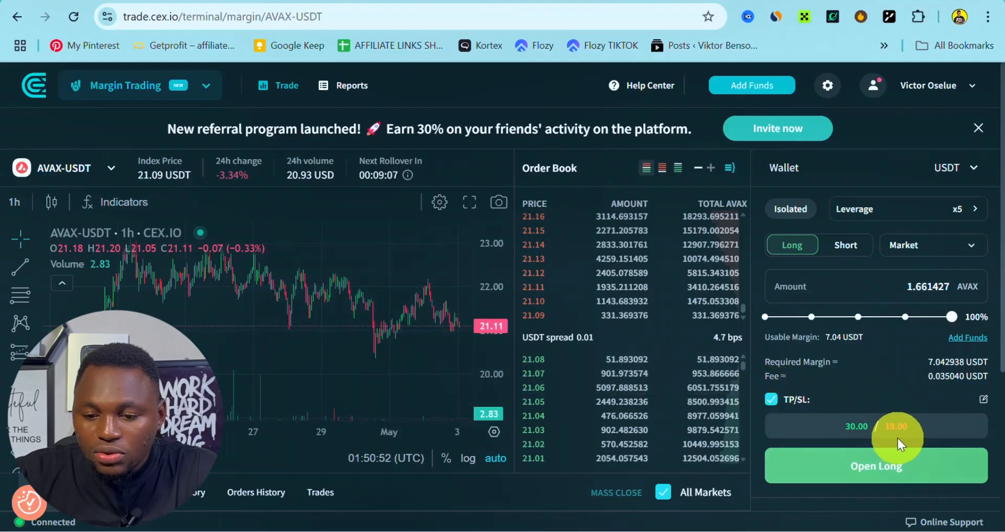
mouse_move(862, 478)
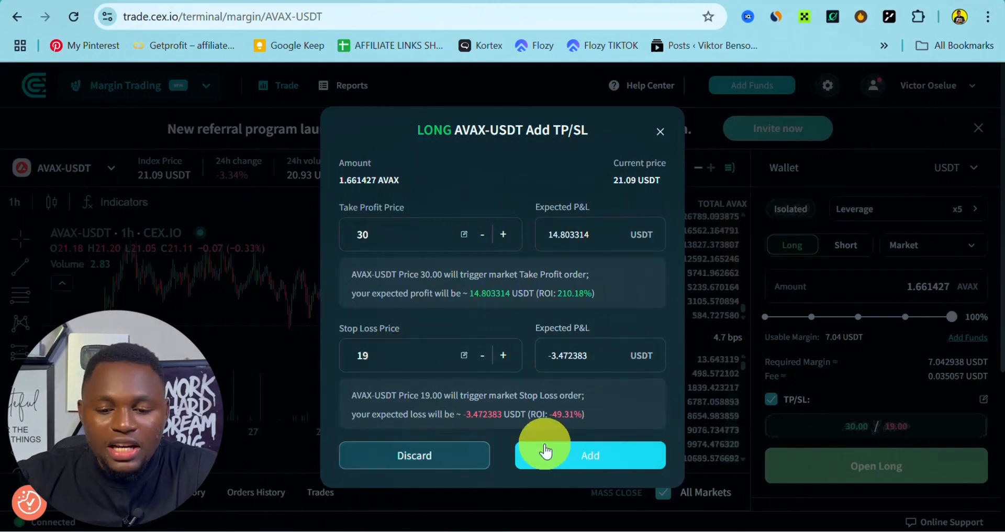
left_click(589, 456)
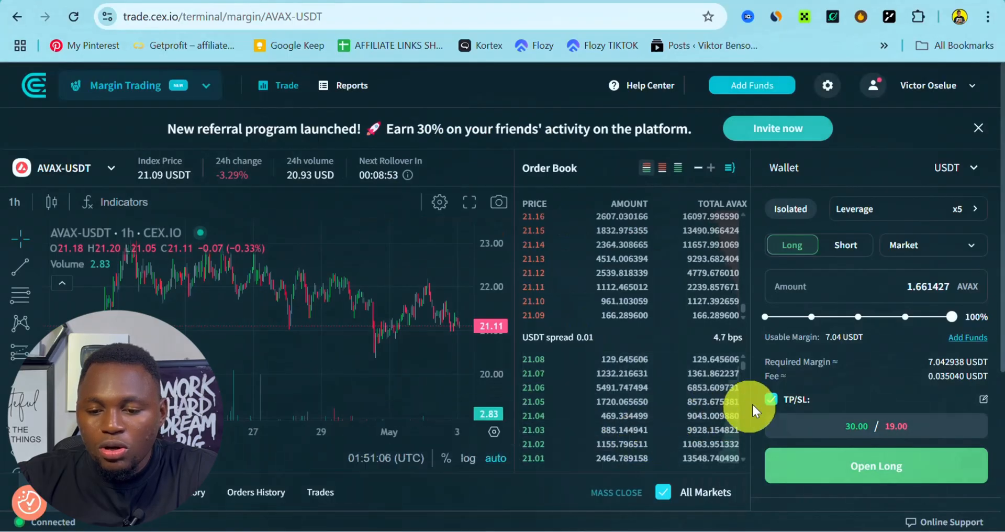